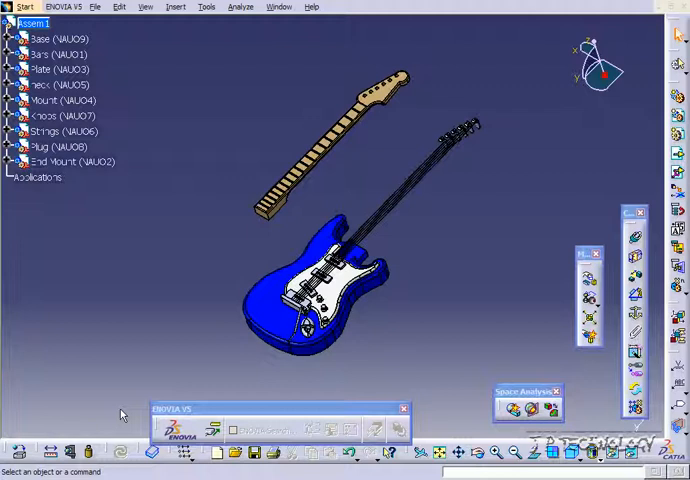
pyautogui.moveTo(207, 212)
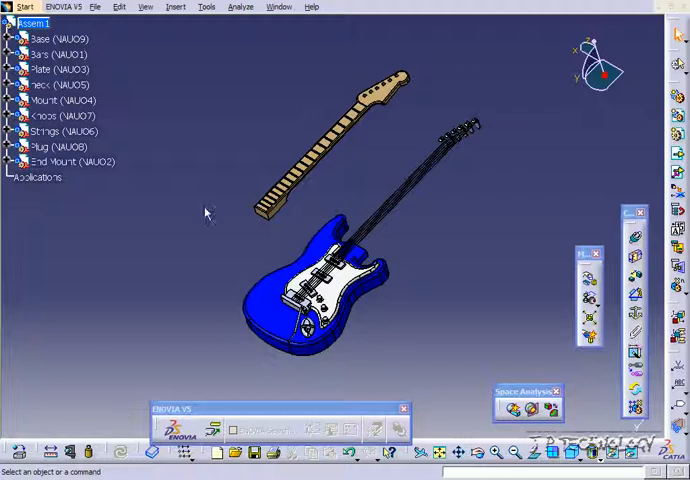
pyautogui.click(55, 85)
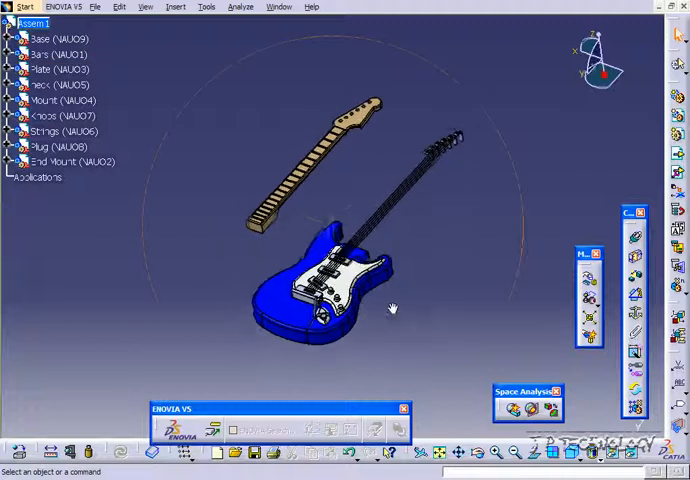
pyautogui.moveTo(390, 305); pyautogui.dragTo(410, 258)
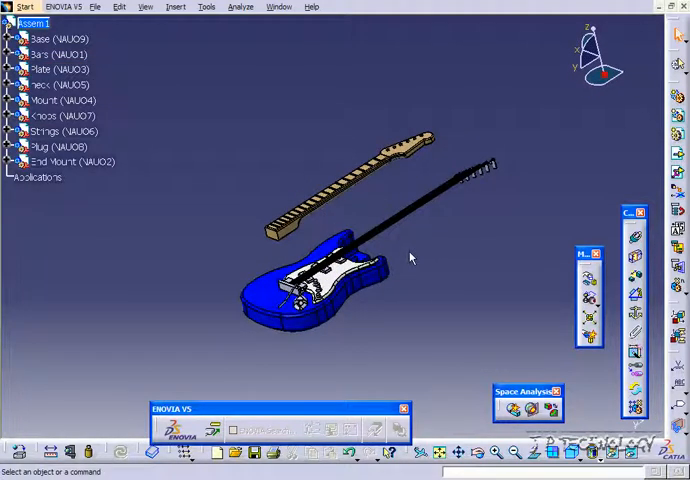
pyautogui.moveTo(473, 257)
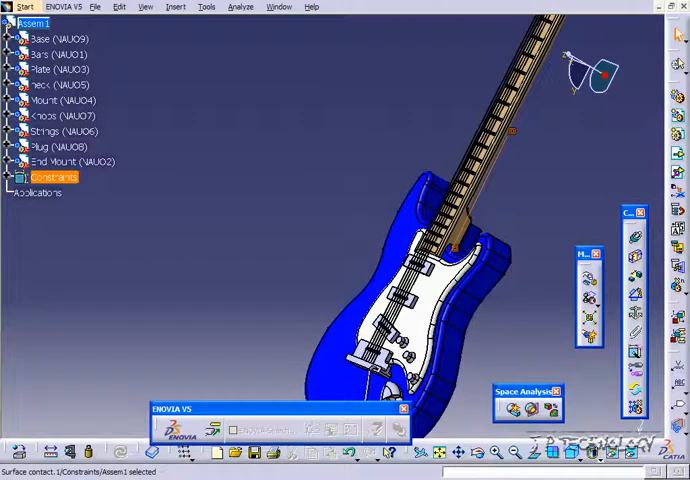
pyautogui.moveTo(258, 230)
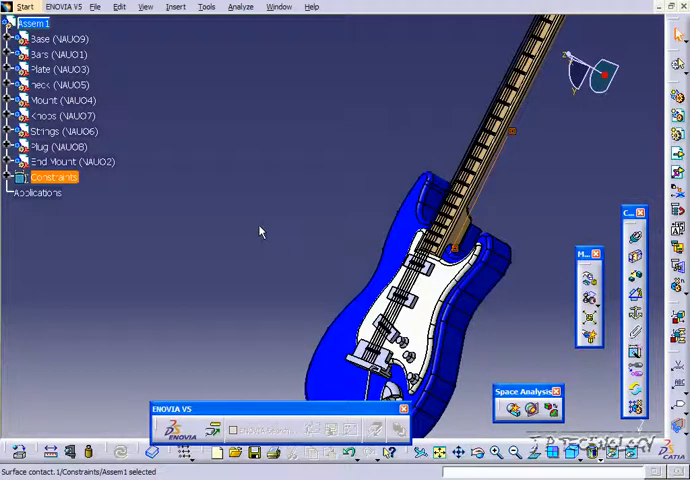
pyautogui.moveTo(378, 250)
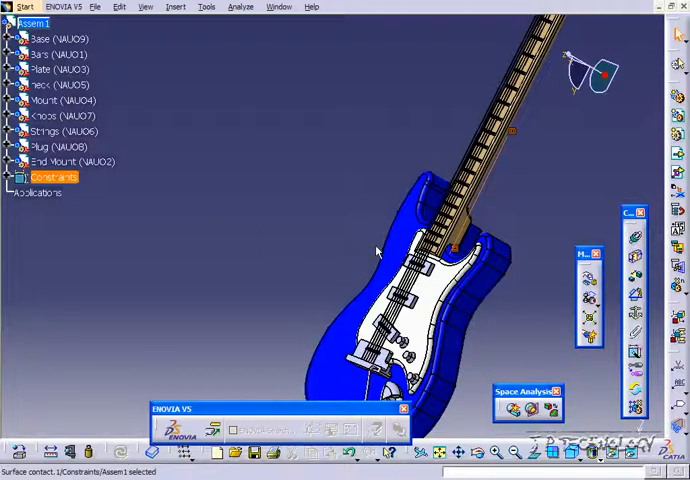